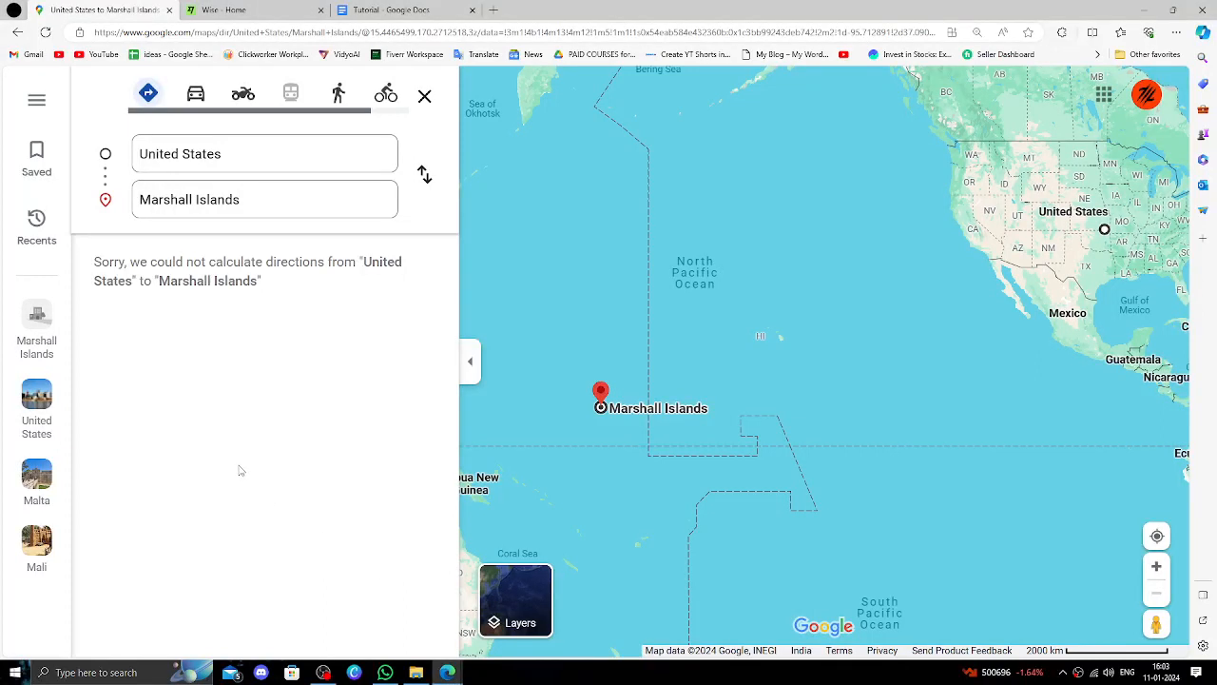
pyautogui.moveTo(899, 410)
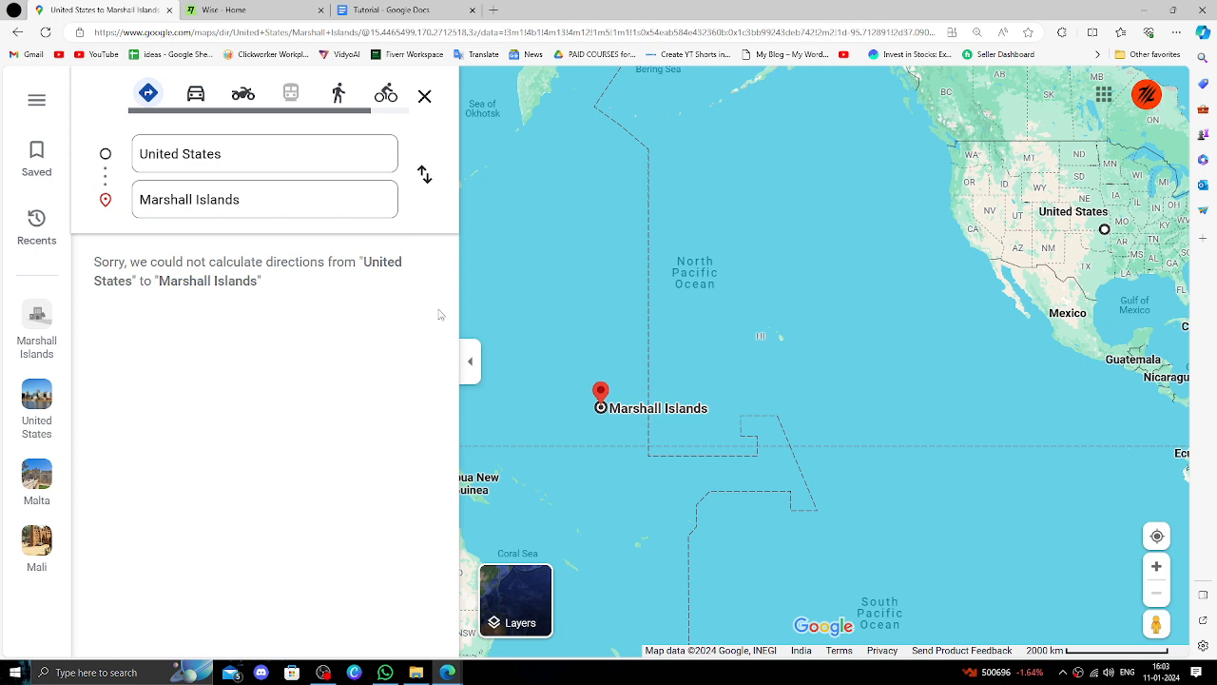
pyautogui.moveTo(195, 276)
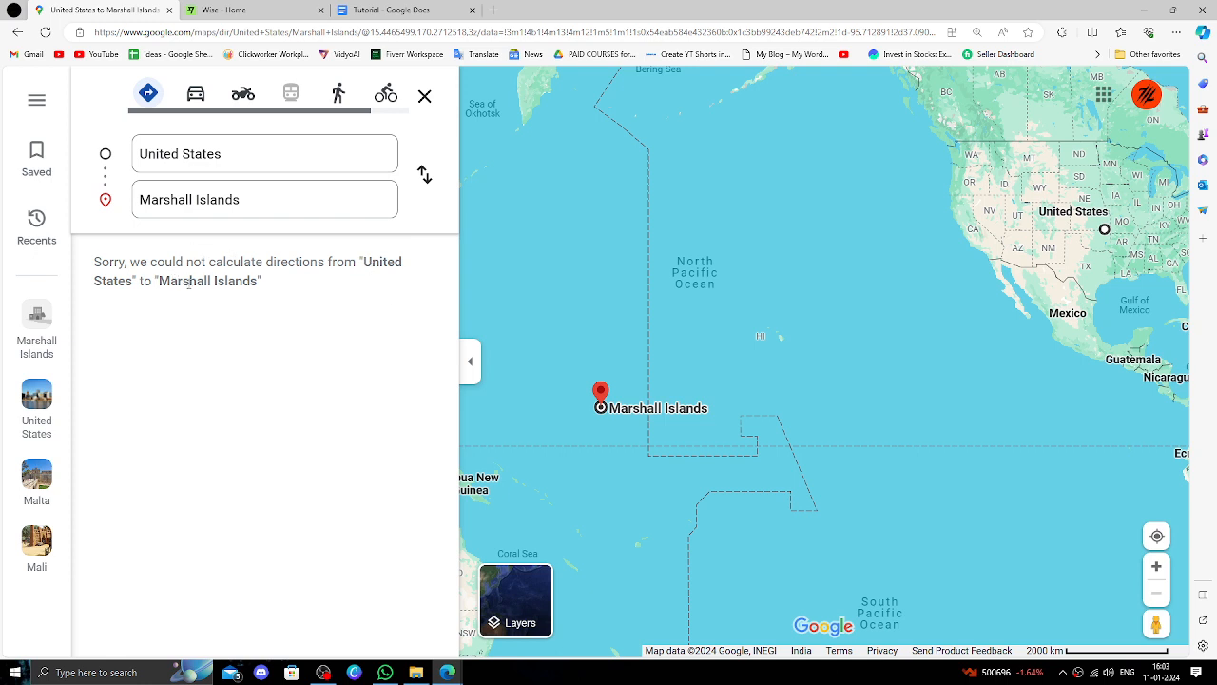
# Step: Switch from Google Maps to the Wise – Home browser tab
pyautogui.click(255, 9)
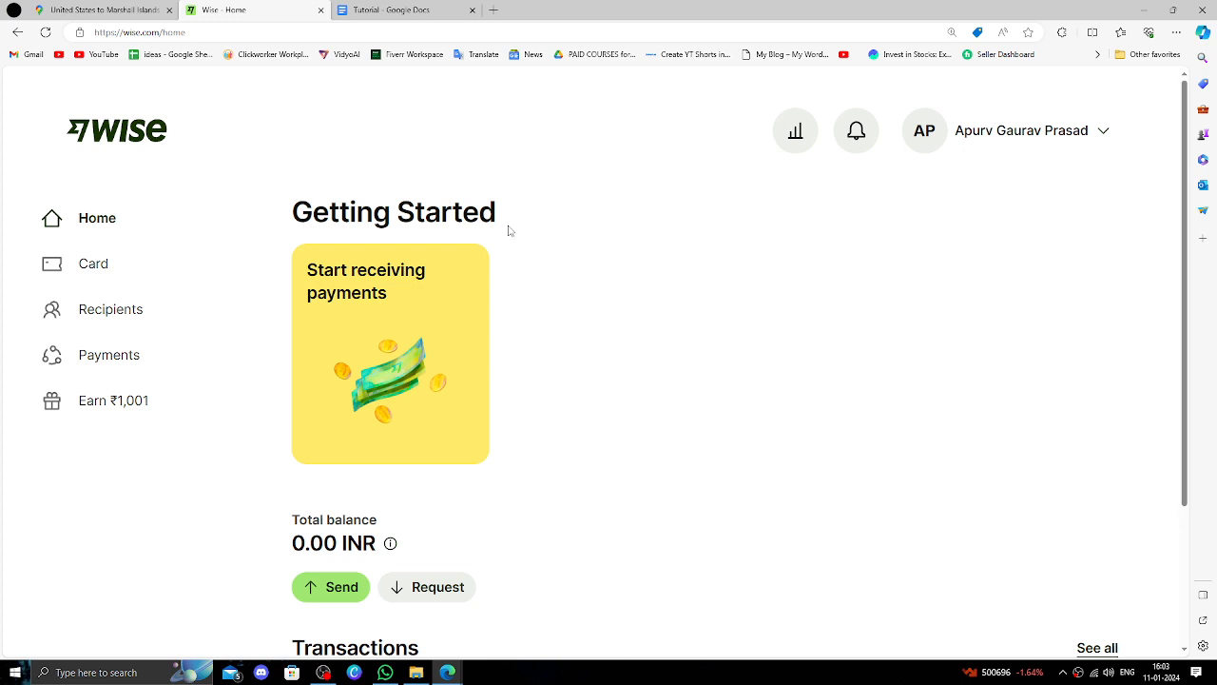
pyautogui.moveTo(568, 249)
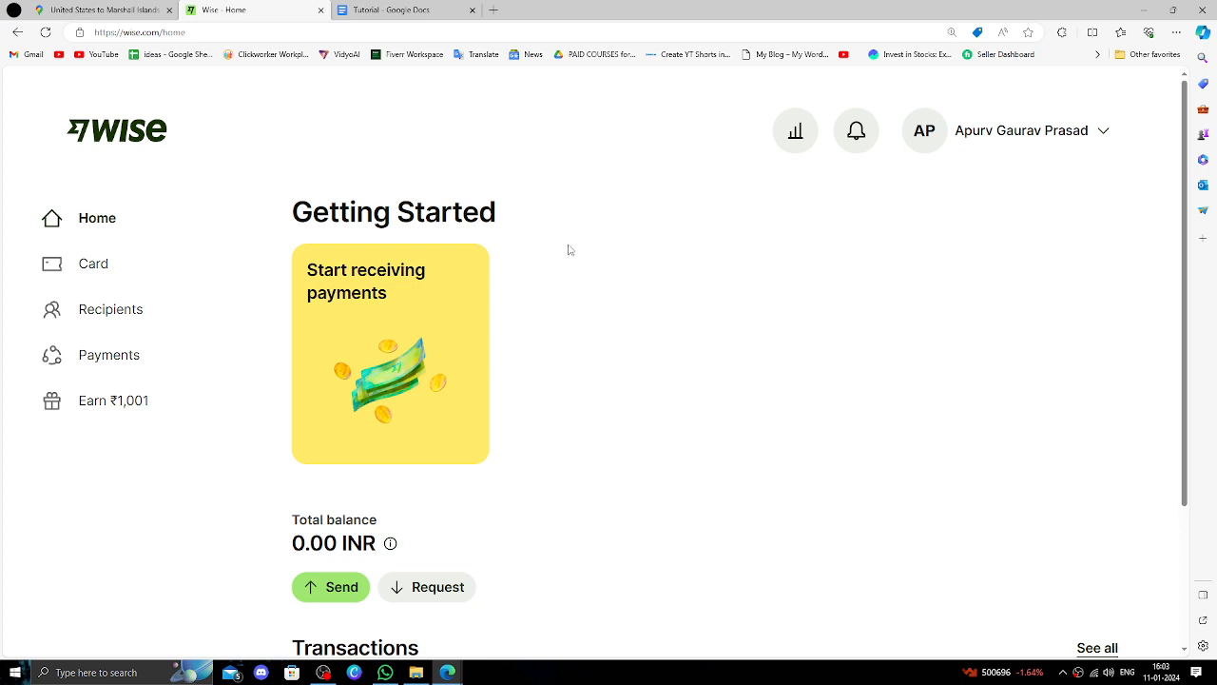
pyautogui.moveTo(257, 182)
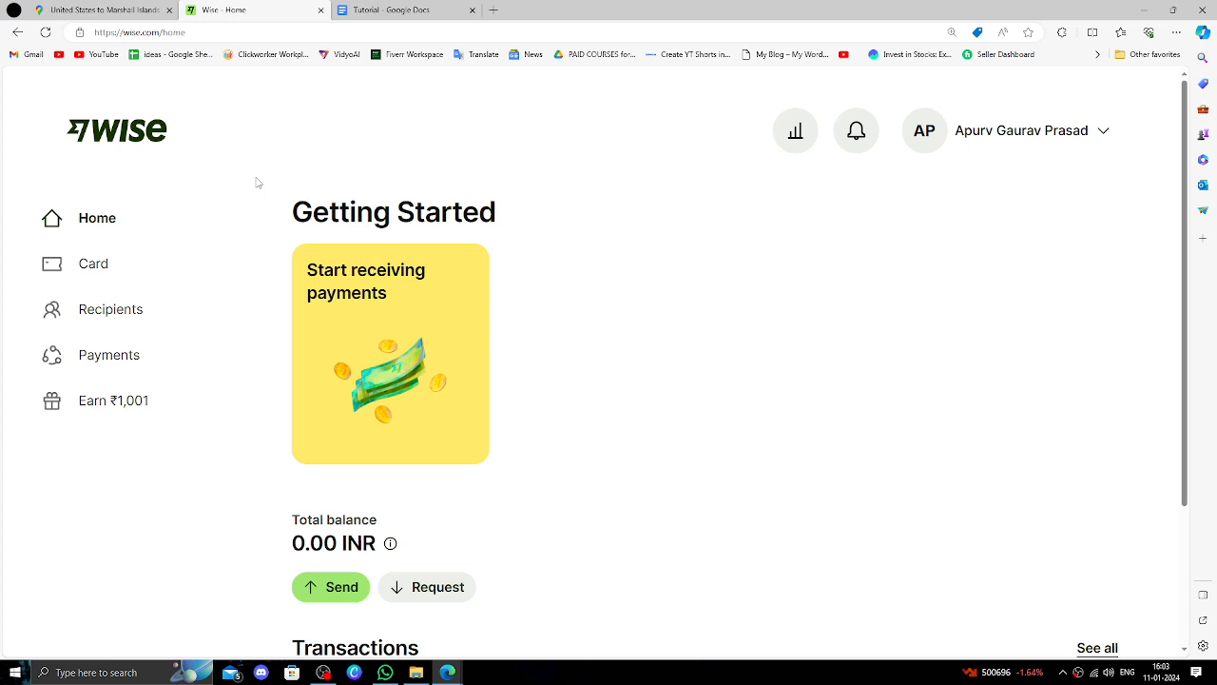
pyautogui.moveTo(522, 317)
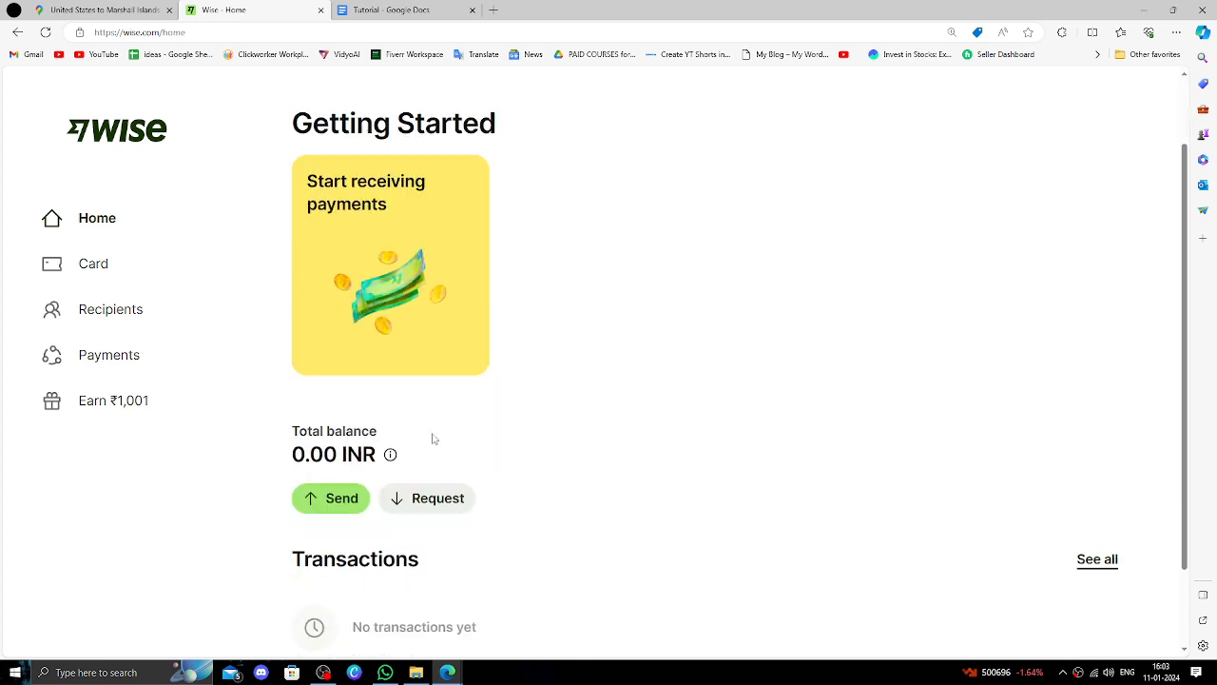
# Step: Start a Wise single payment and choose USD as the currency
pyautogui.click(331, 497)
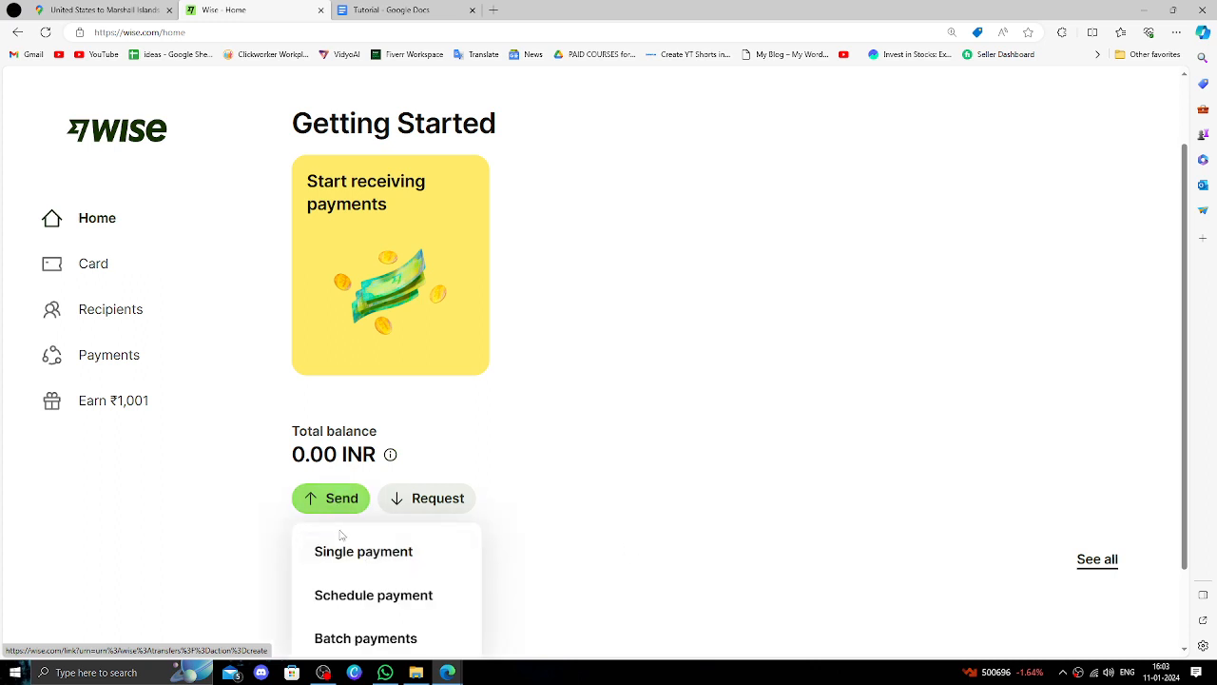
pyautogui.click(363, 551)
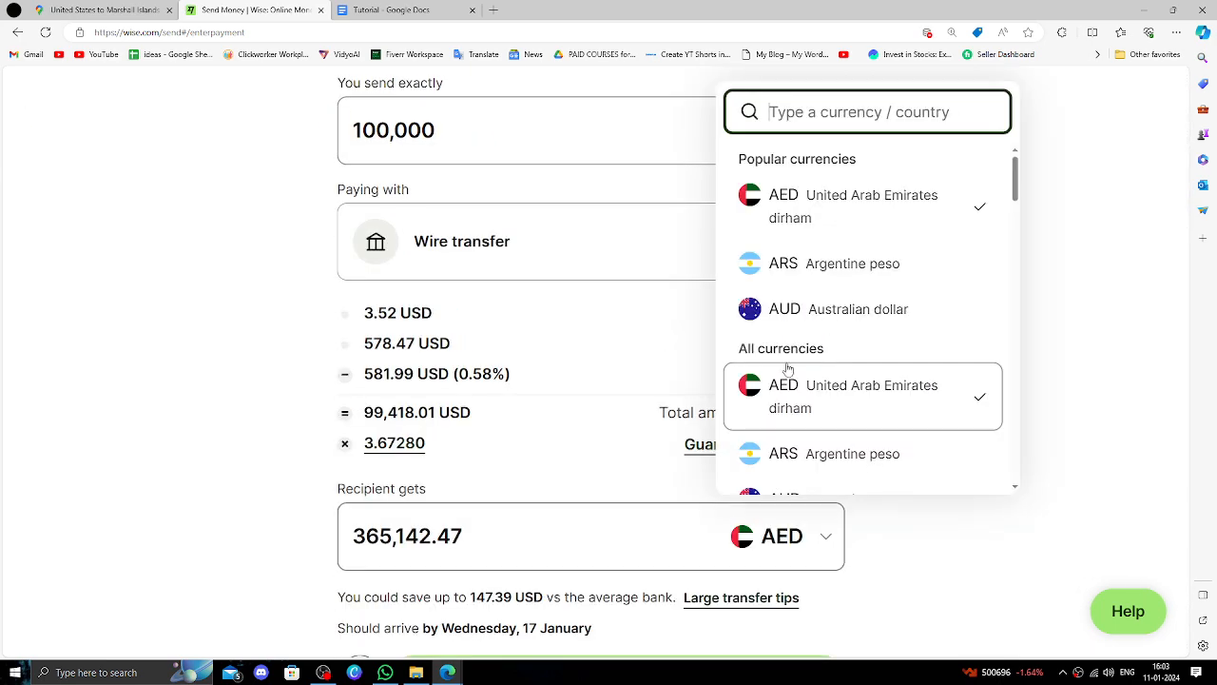
pyautogui.write('us')
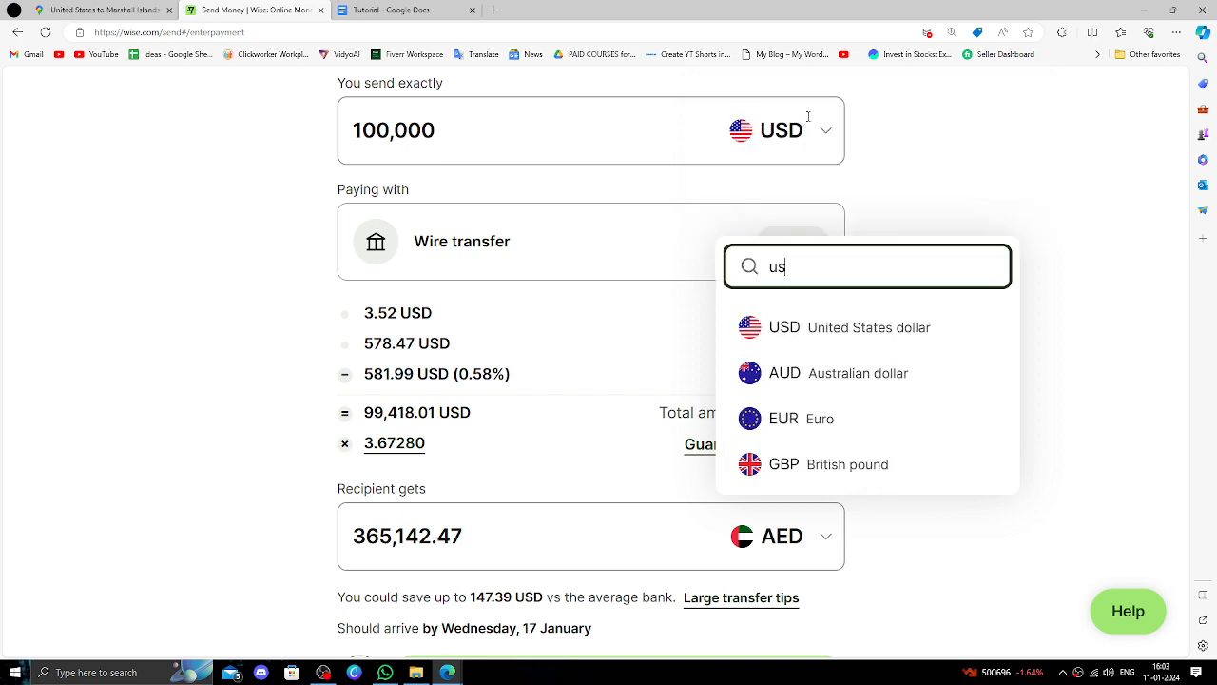
pyautogui.click(784, 326)
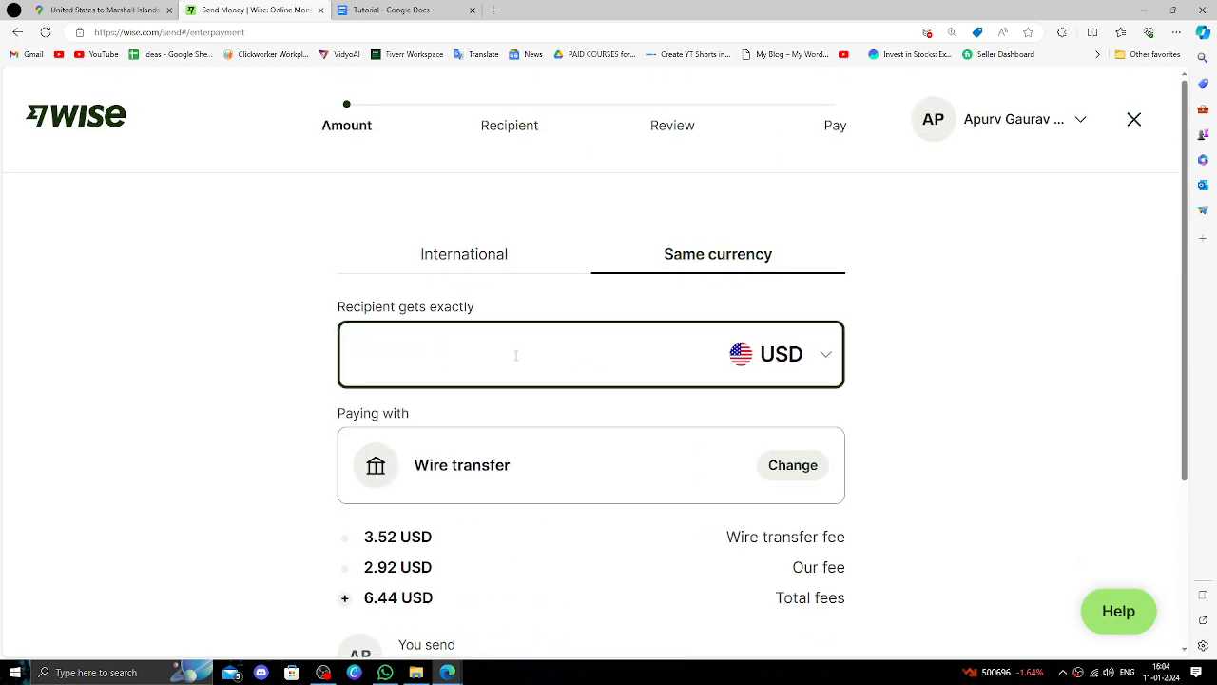
# Step: Make the recipient get exactly 300 USD and continue to recipient details
pyautogui.write('300')
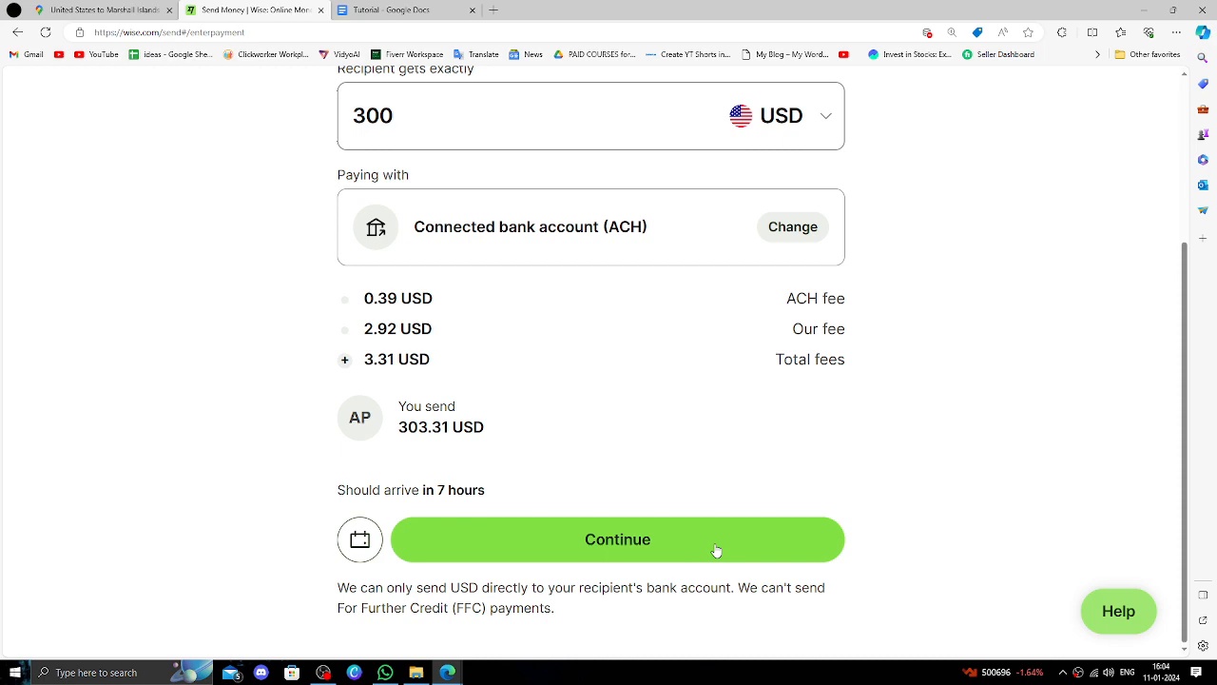
pyautogui.click(617, 539)
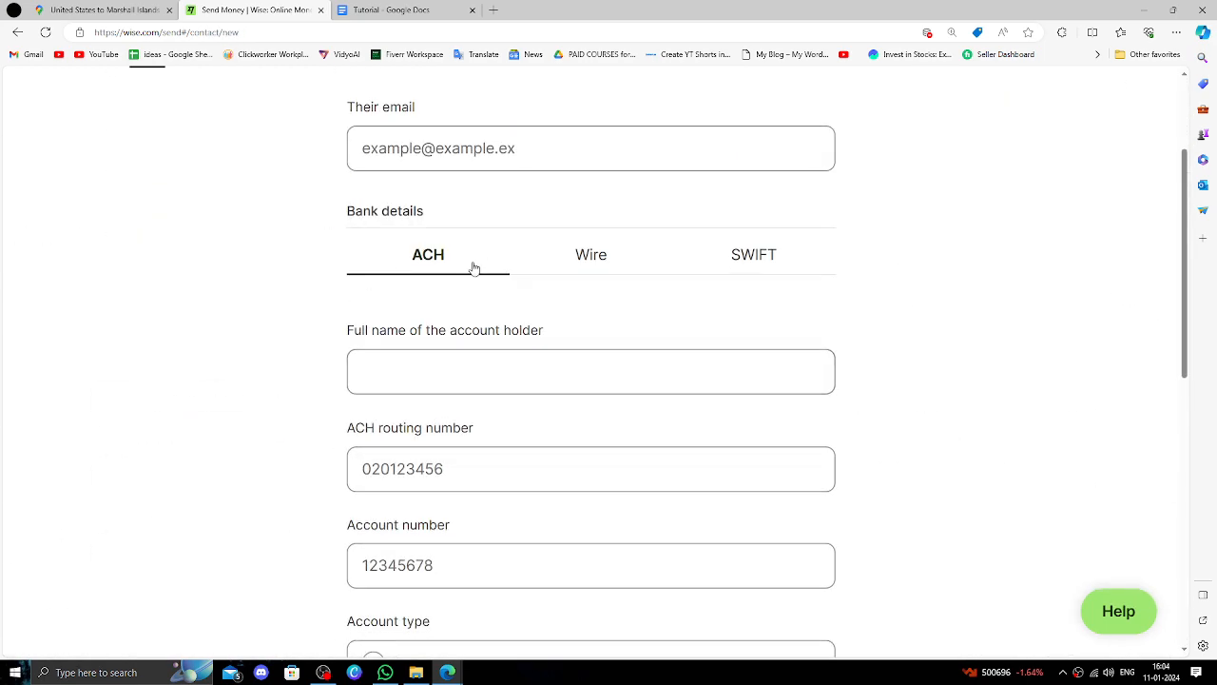
pyautogui.click(590, 254)
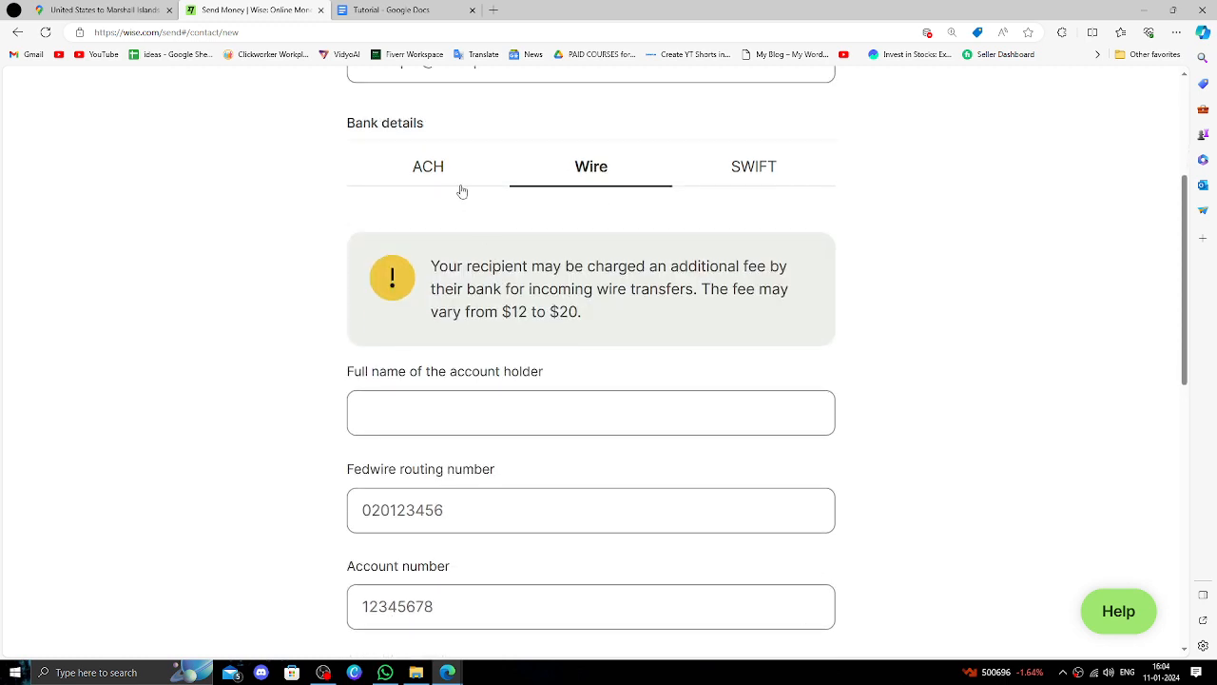
pyautogui.click(428, 167)
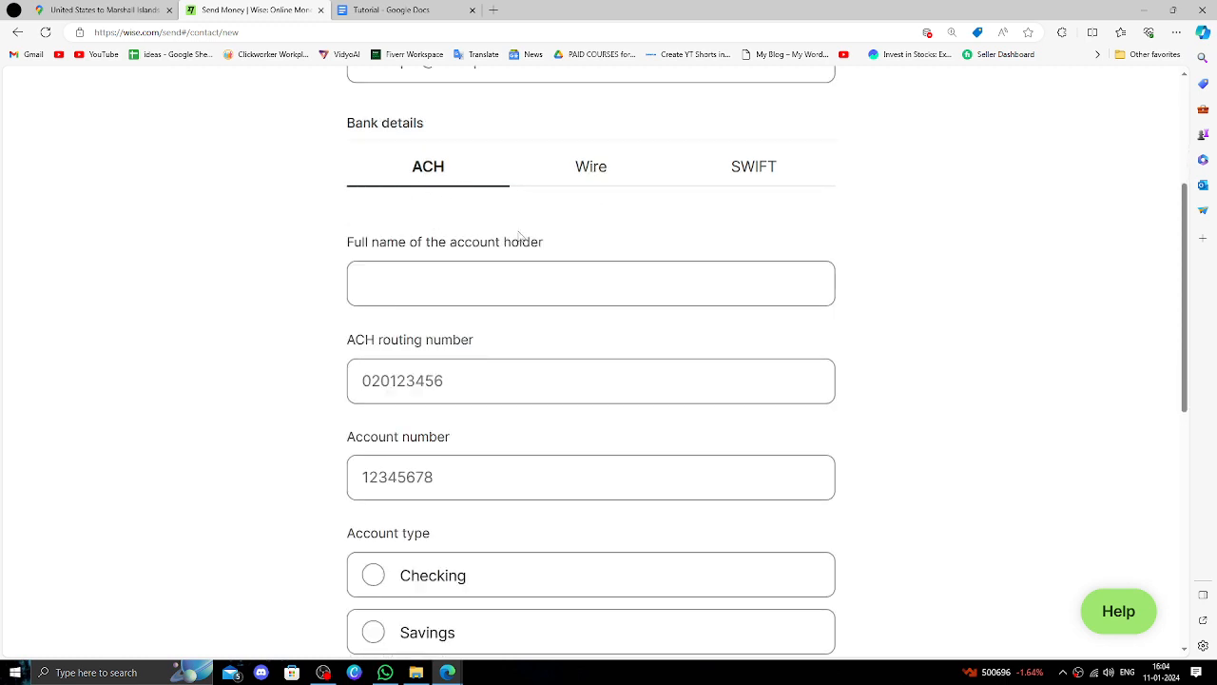
pyautogui.click(753, 166)
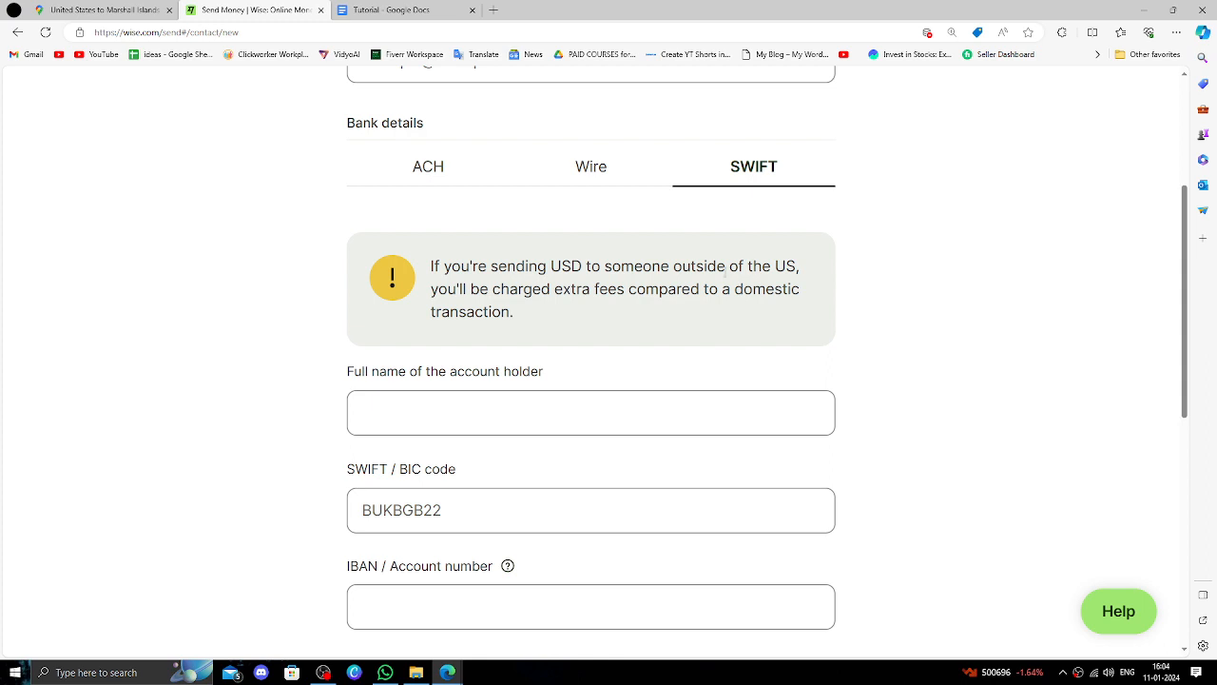
pyautogui.click(428, 166)
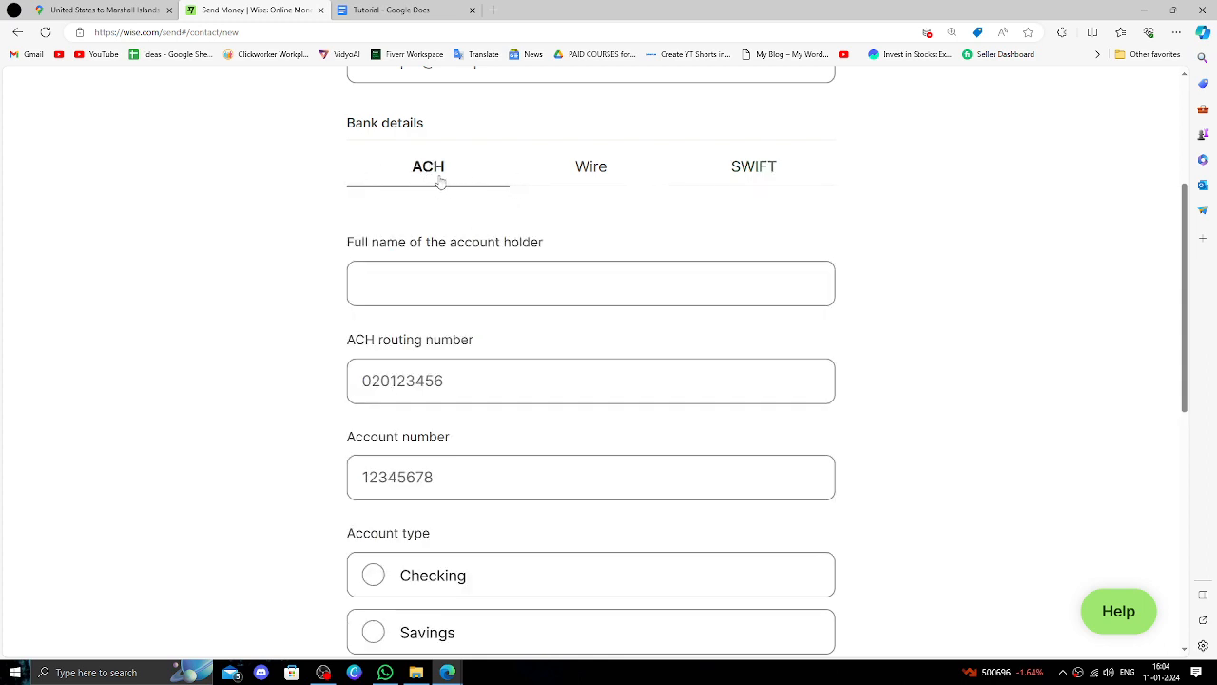
# Step: Scroll the recipient account details form, then return to the Wise home page
pyautogui.scroll(-3)
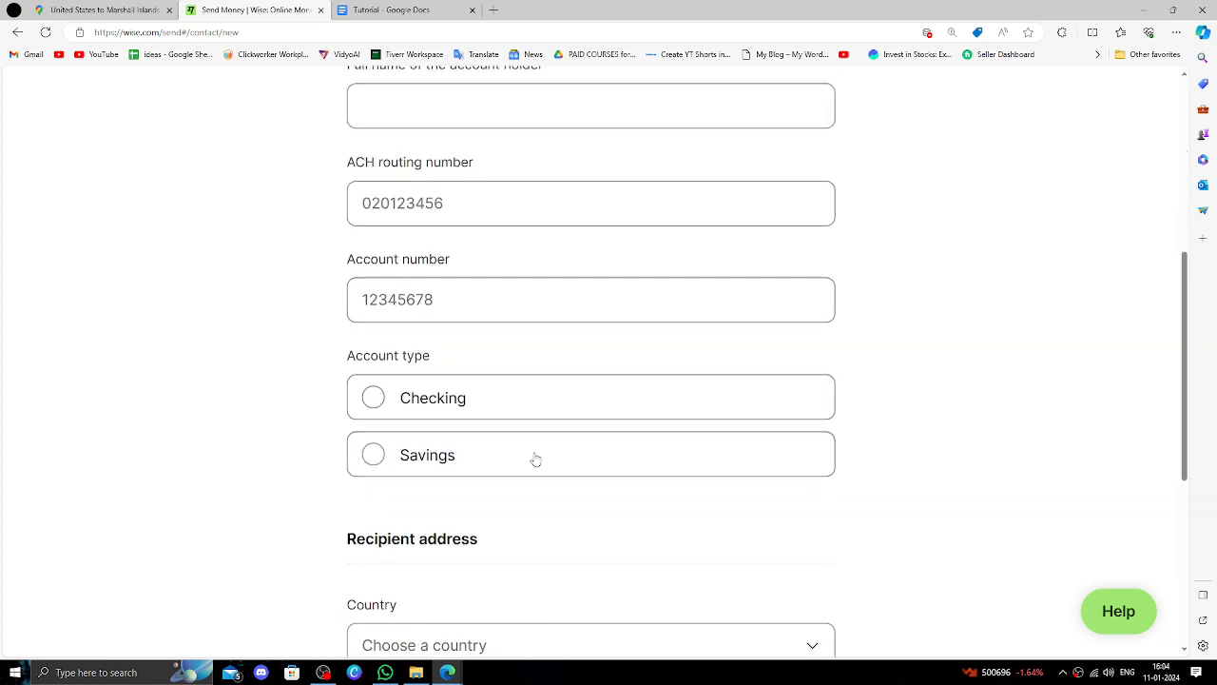
pyautogui.scroll(-3)
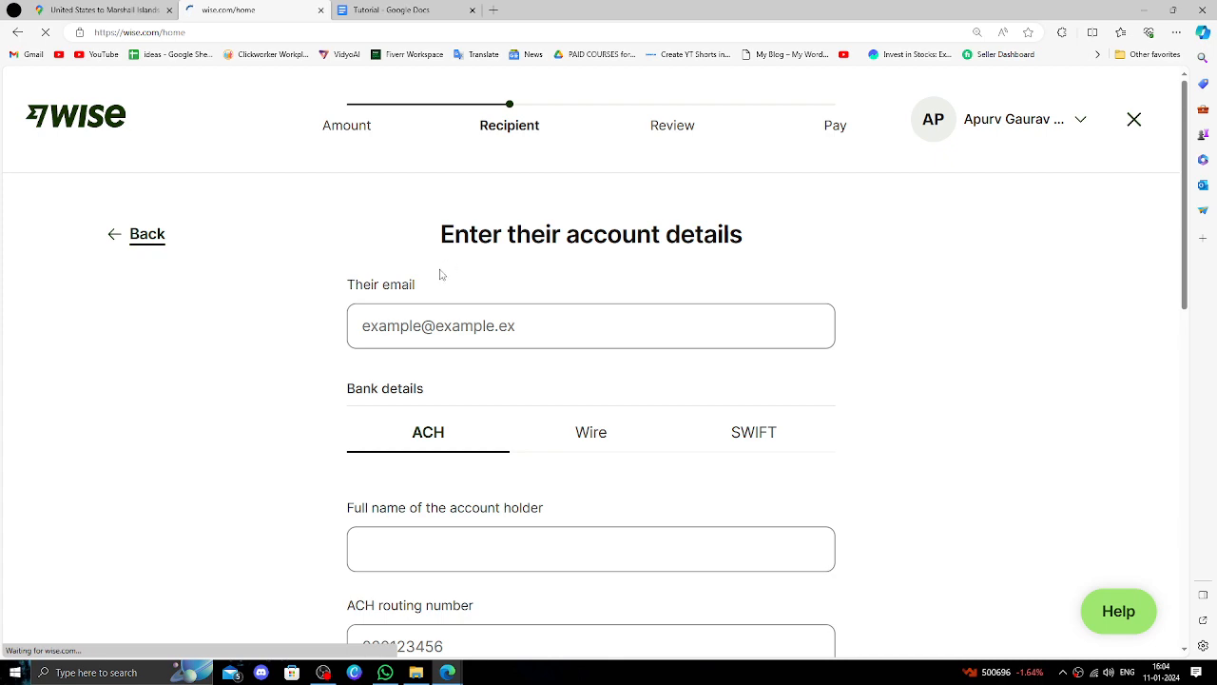
pyautogui.click(1133, 119)
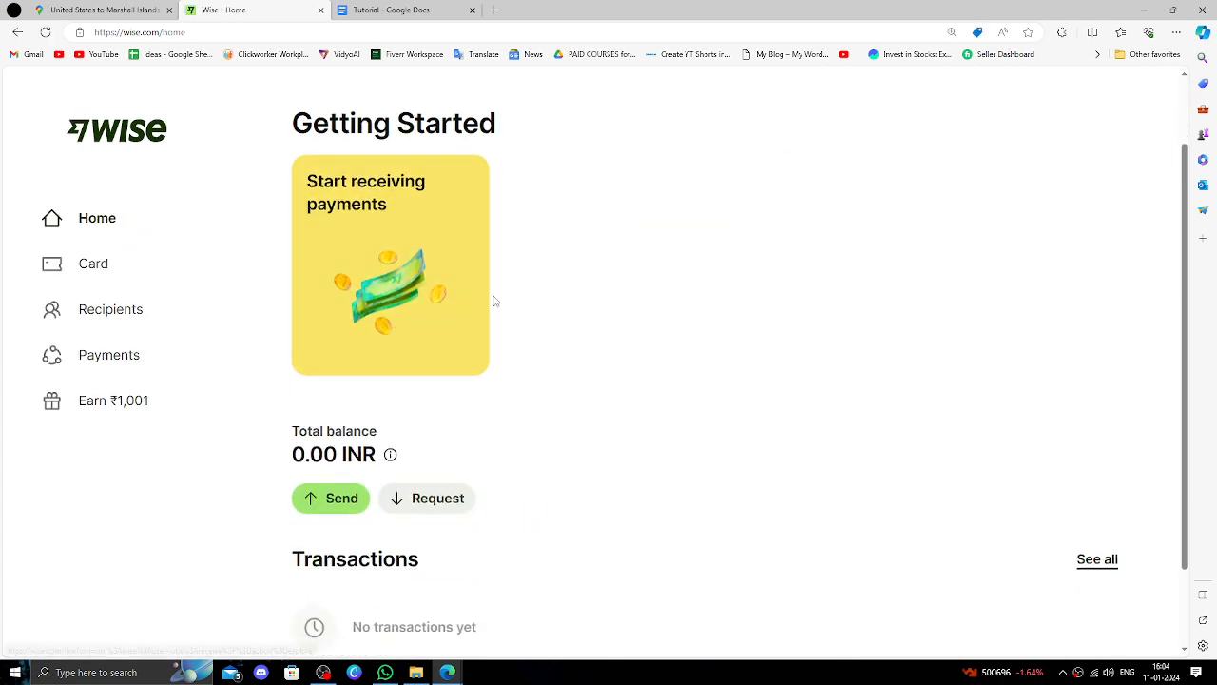